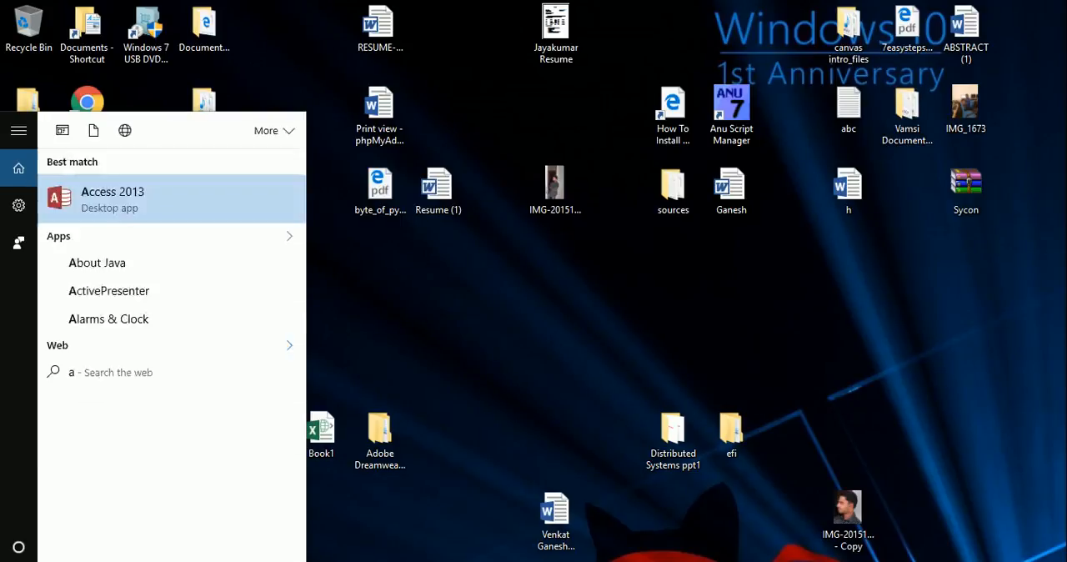
- Launch Access 2013 and dismiss the Office activation notice
left_click(114, 198)
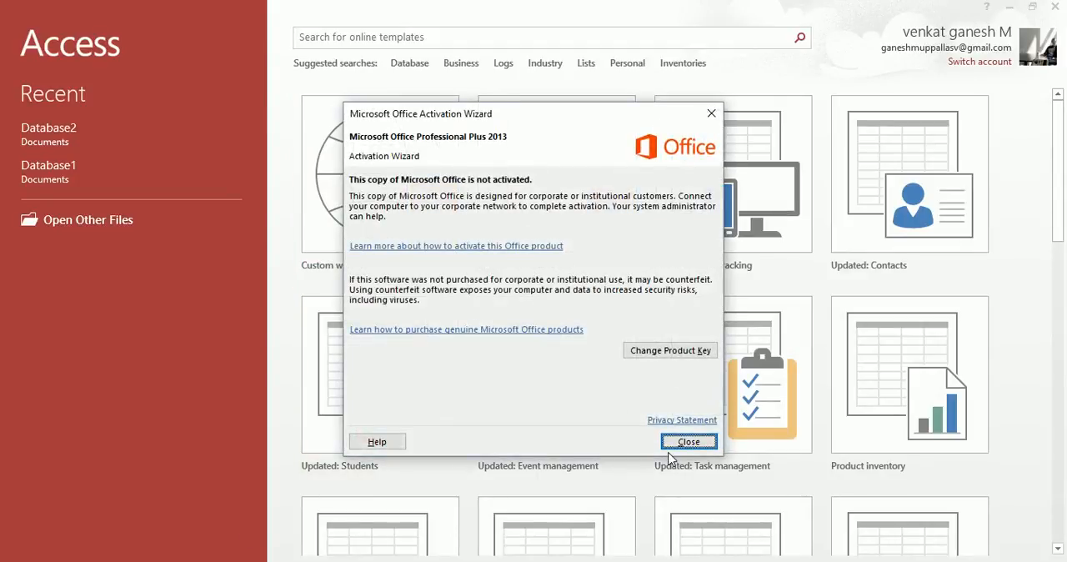
left_click(688, 440)
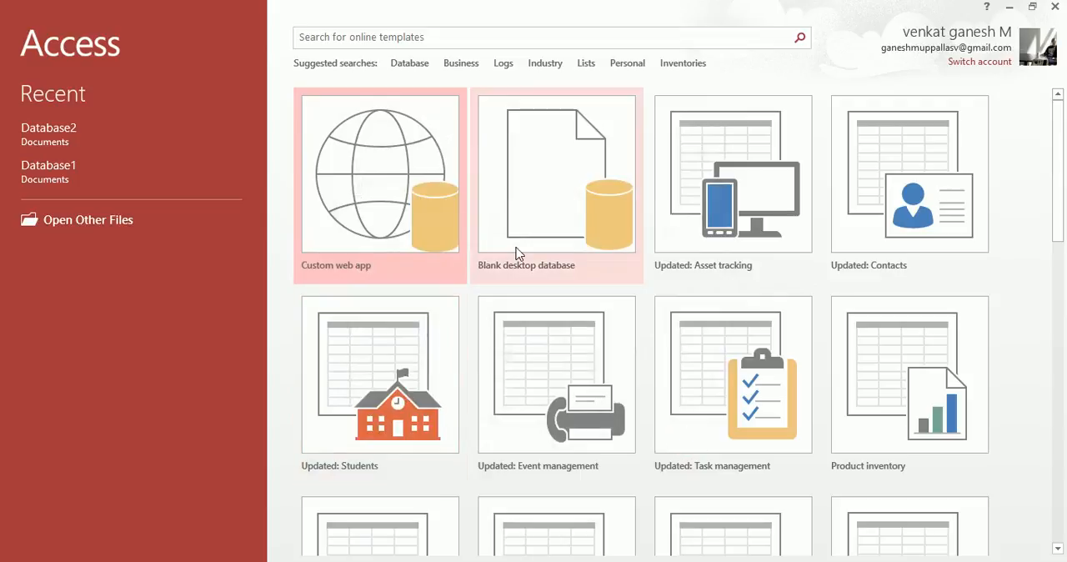
- Create a blank desktop database named makeeasy in Documents
left_click(557, 174)
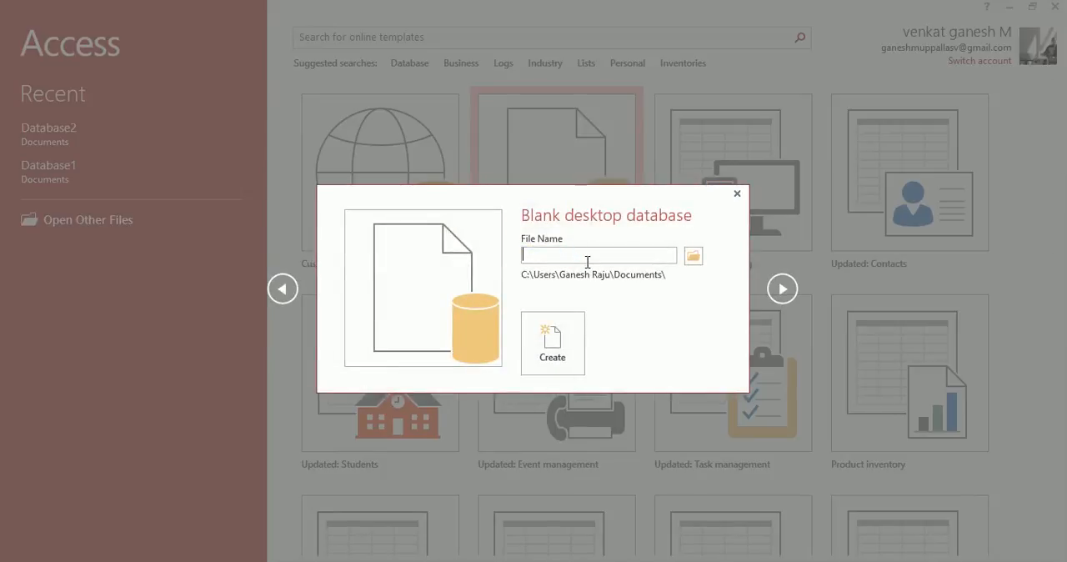
type("make")
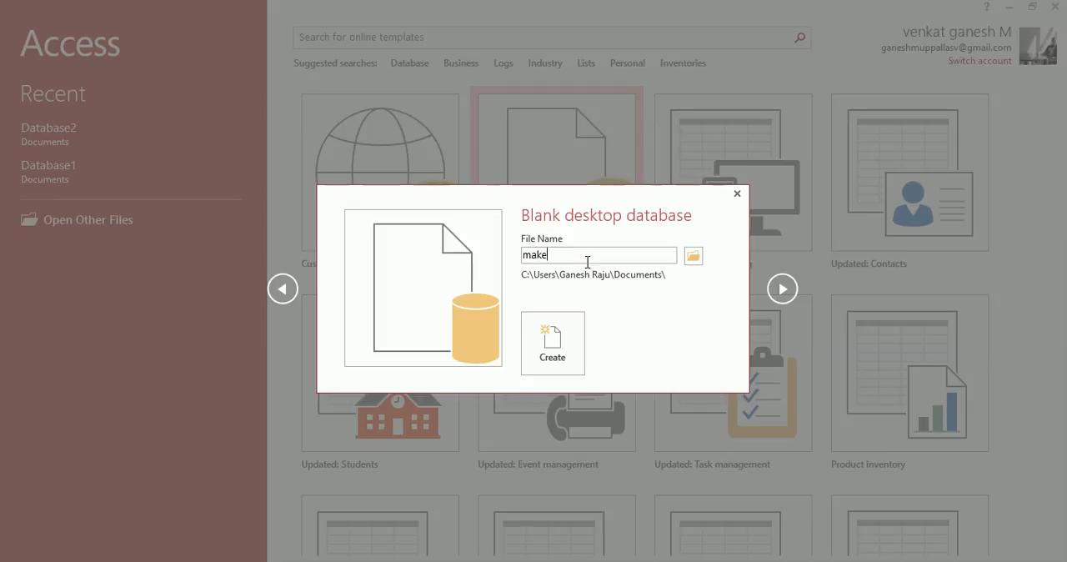
type("easy")
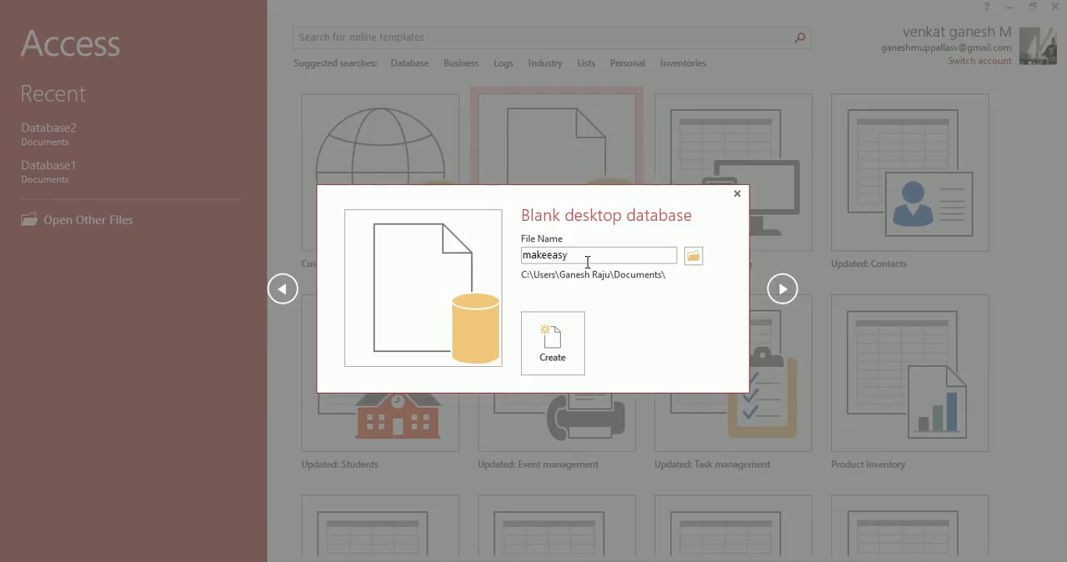
left_click(552, 343)
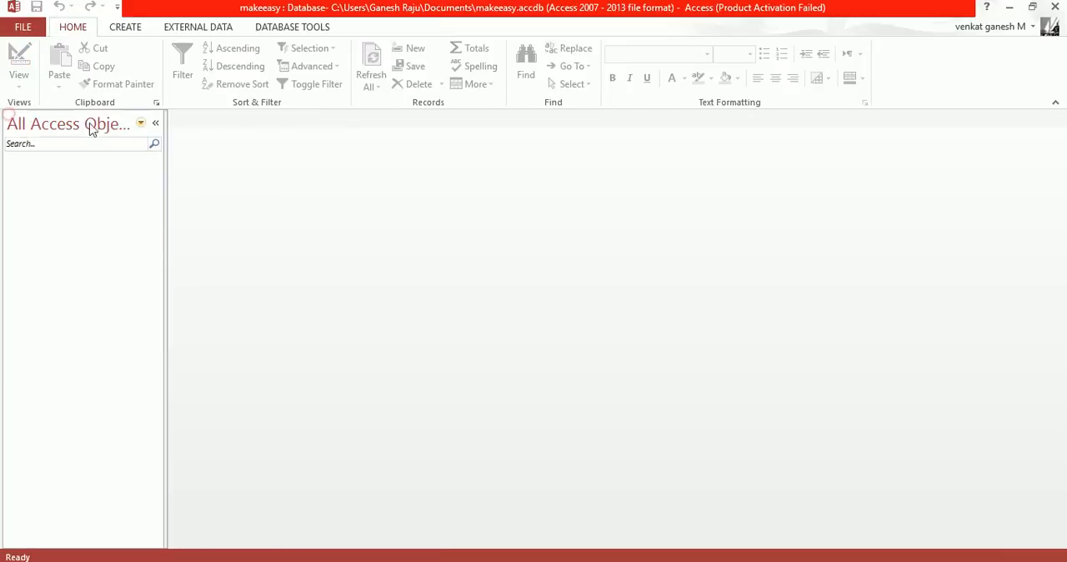
- Filter the navigation pane to Tables and go to the database's Info page
left_click(140, 123)
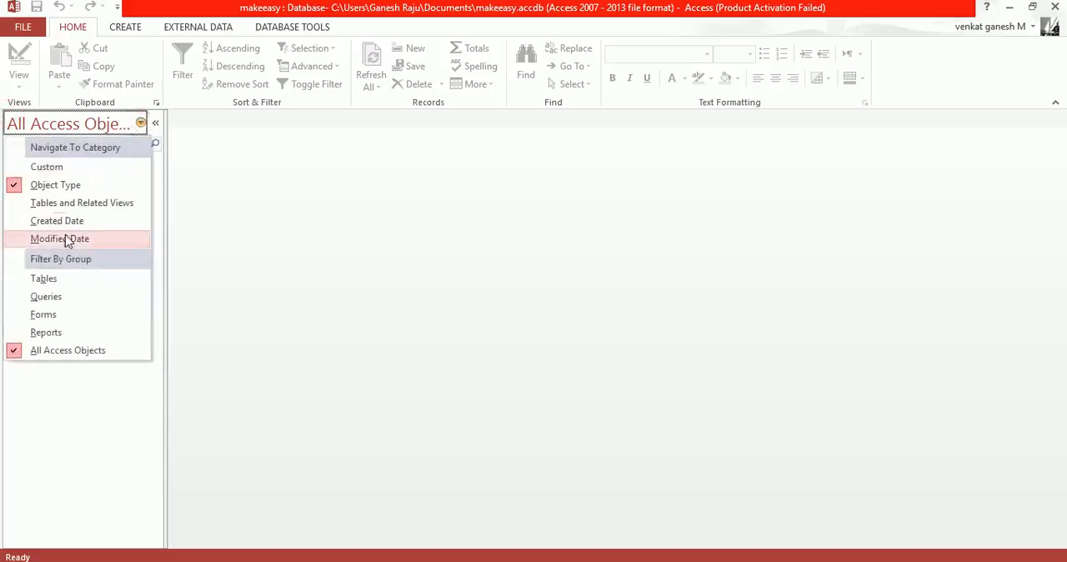
left_click(44, 277)
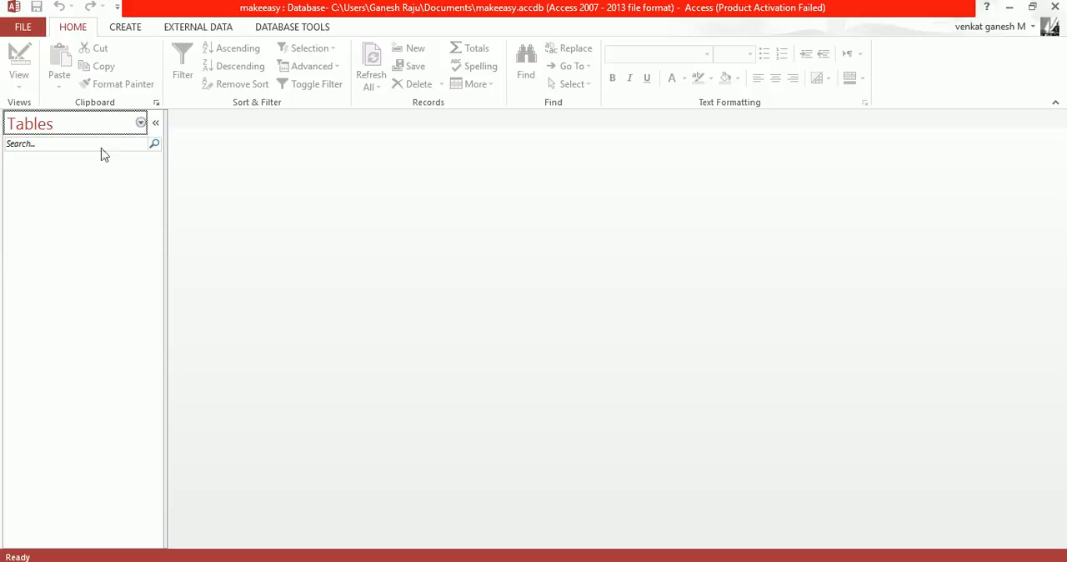
left_click(24, 26)
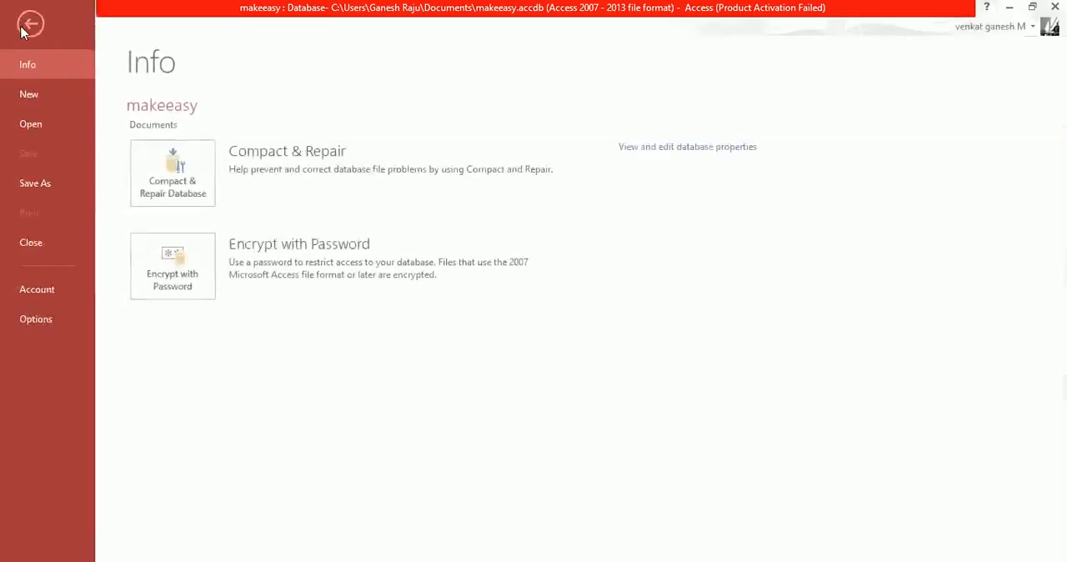
- Review the Customize Ribbon options without changes and close the dialog with OK
left_click(30, 24)
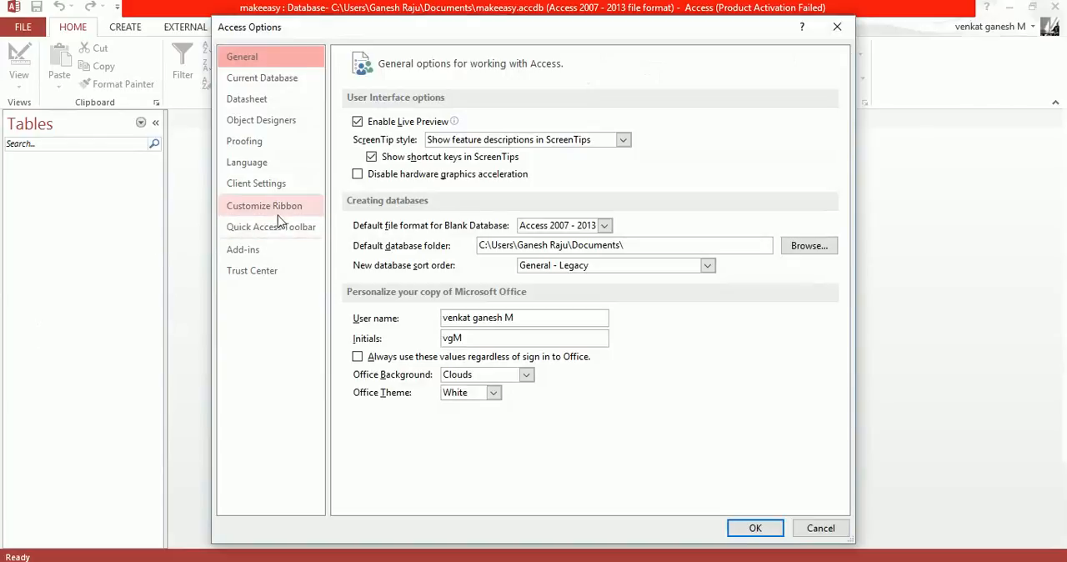
left_click(264, 207)
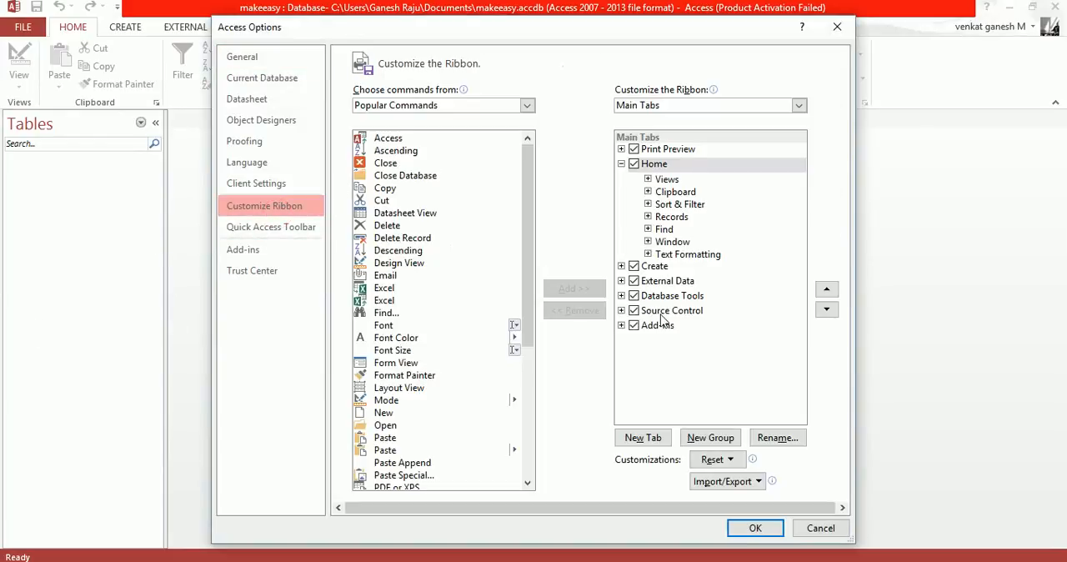
left_click(622, 163)
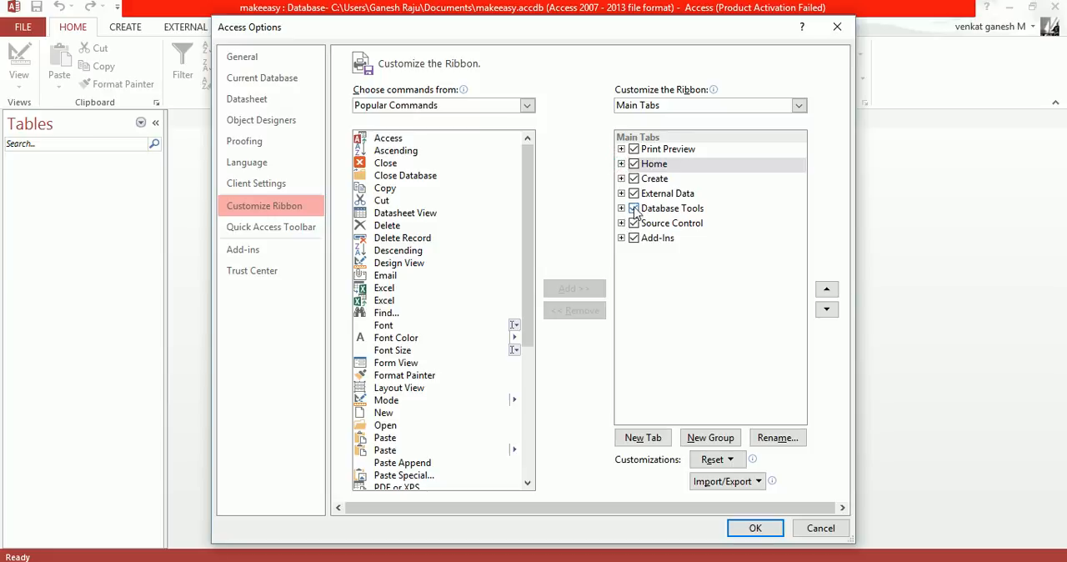
left_click(633, 194)
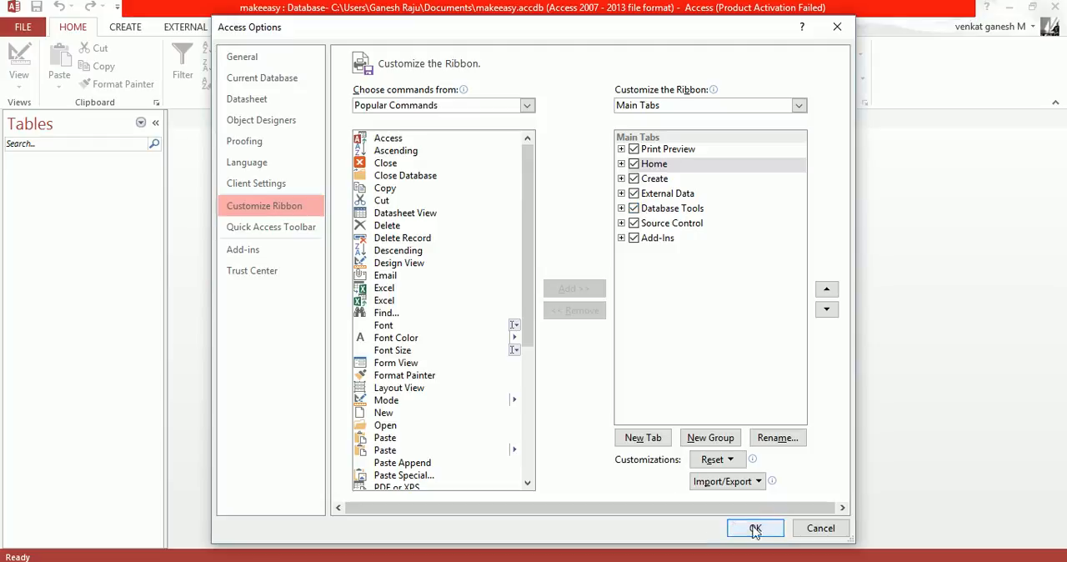
left_click(753, 527)
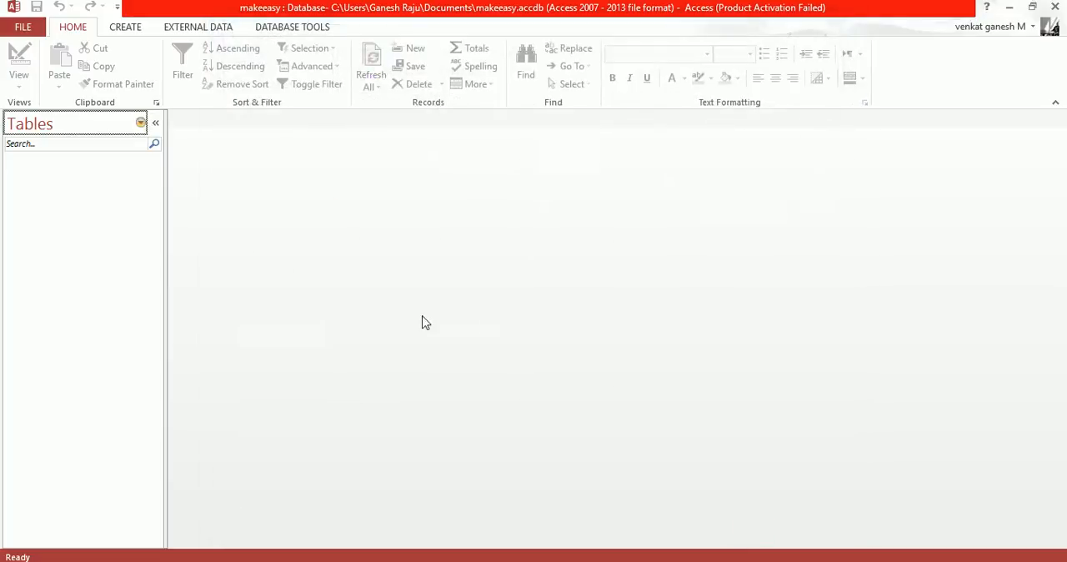
- Start a new blank query in Design view from the Create ribbon
left_click(125, 26)
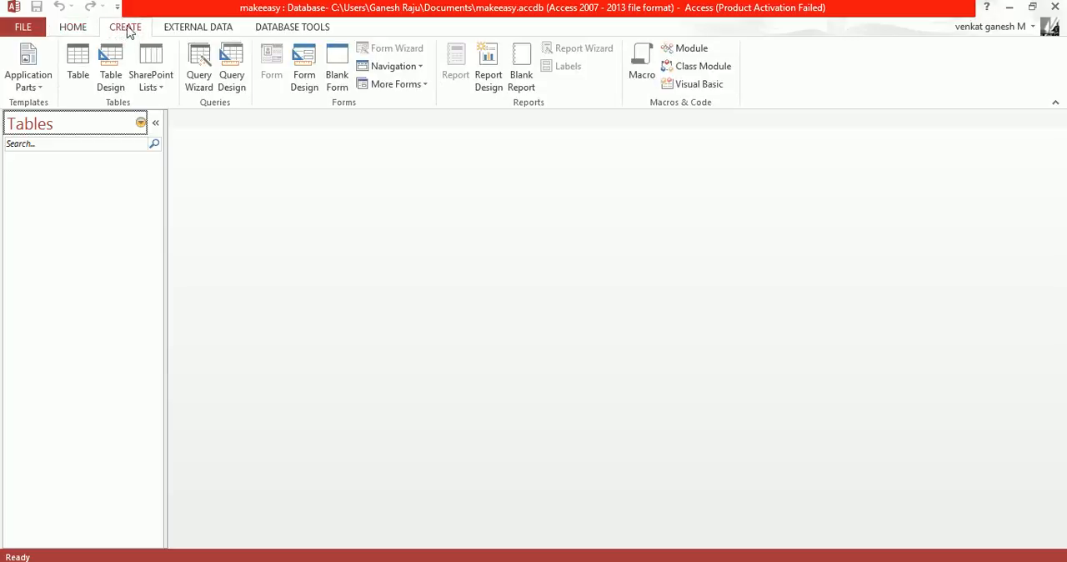
mouse_move(167, 32)
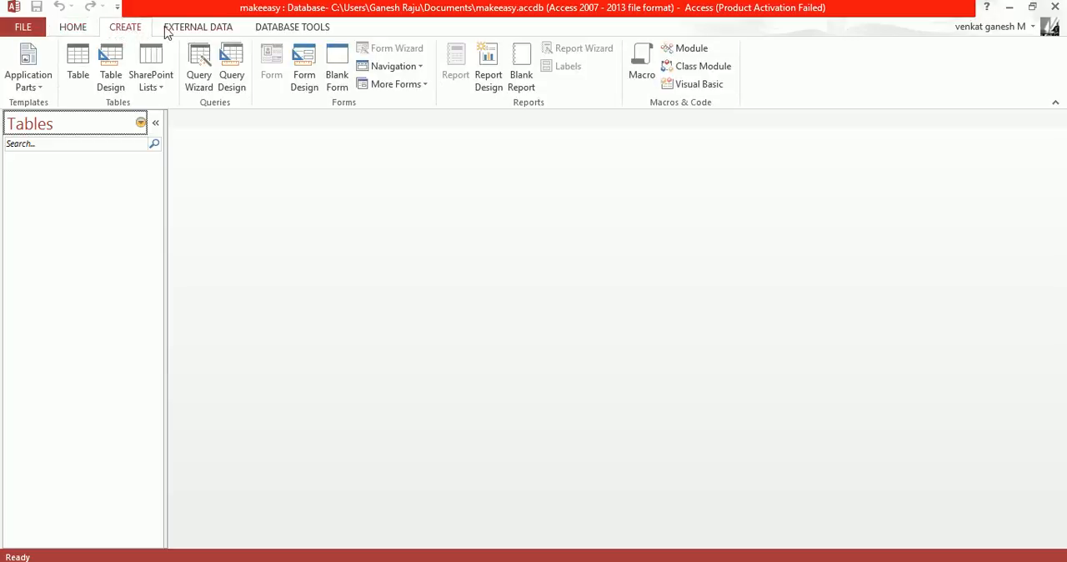
mouse_move(198, 67)
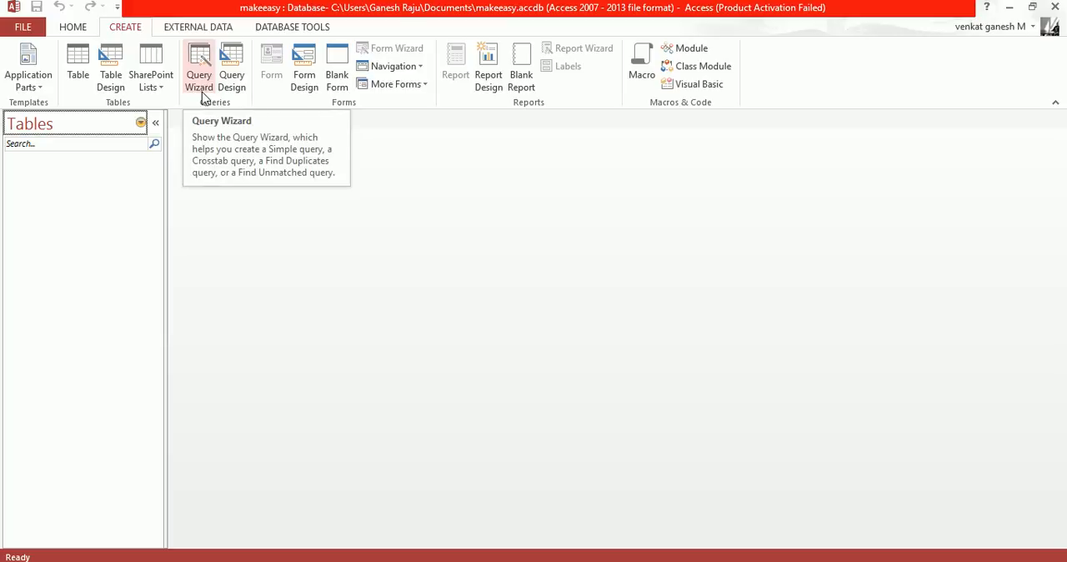
mouse_move(231, 67)
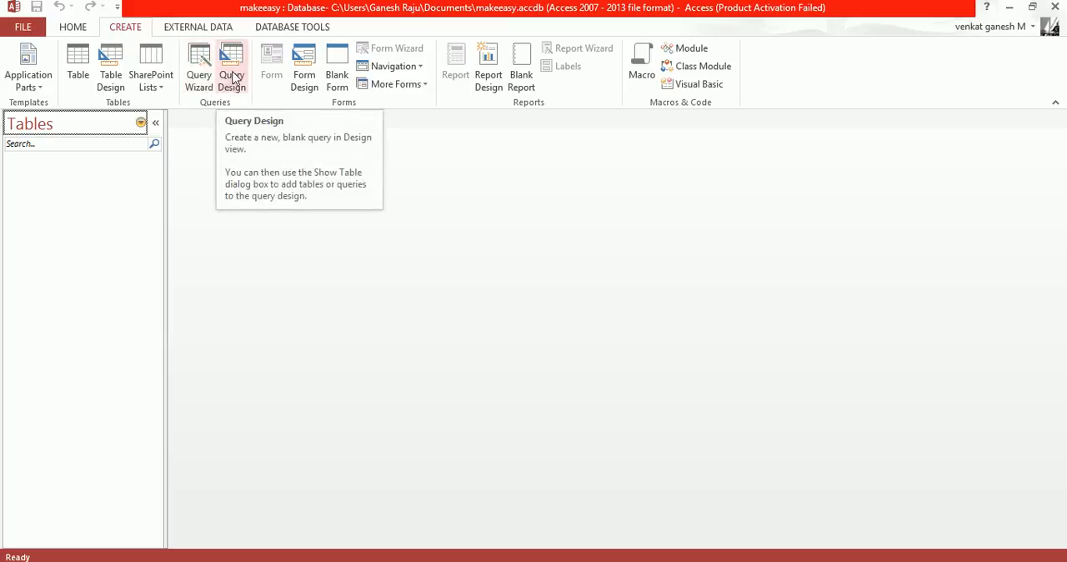
mouse_move(283, 150)
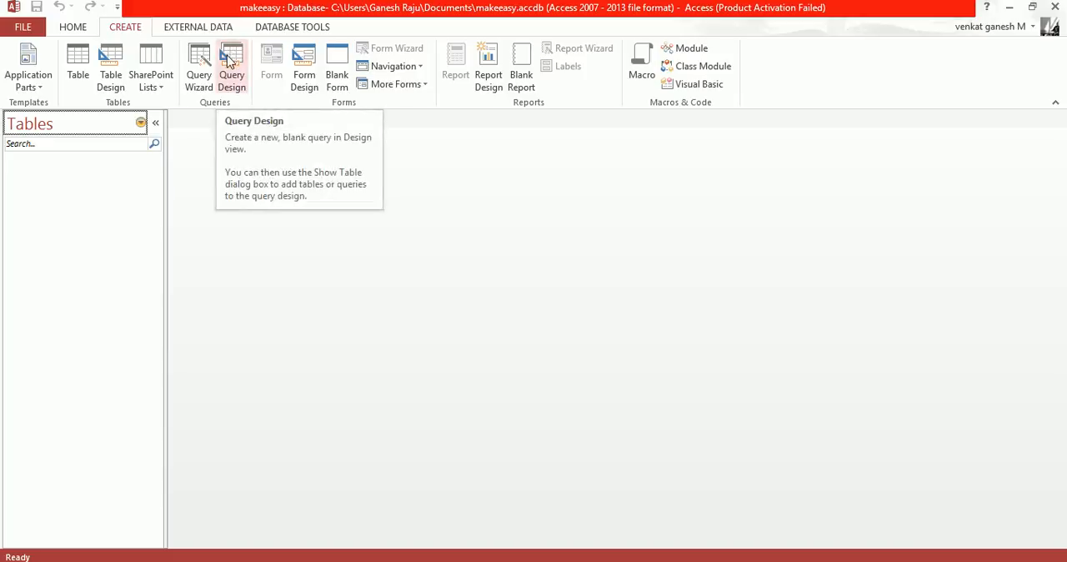
left_click(231, 67)
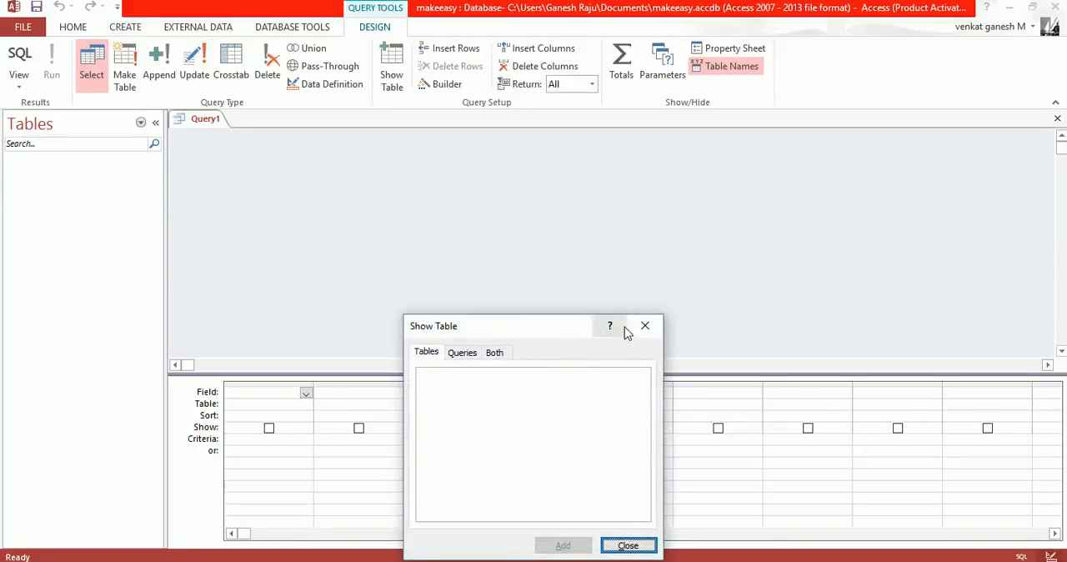
- Close the Show Table dialog without adding any tables
left_click(627, 545)
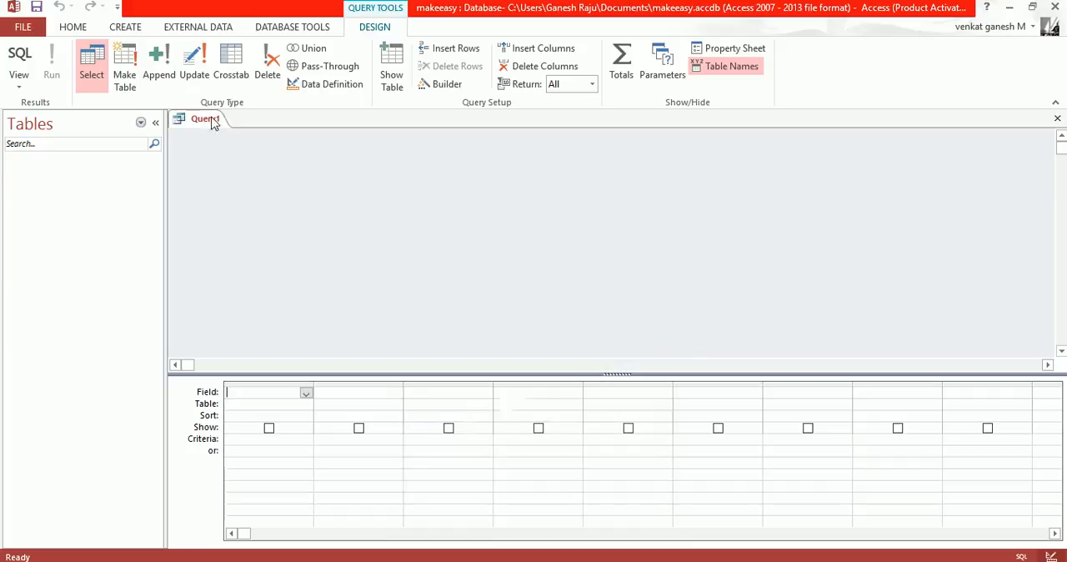
mouse_move(197, 167)
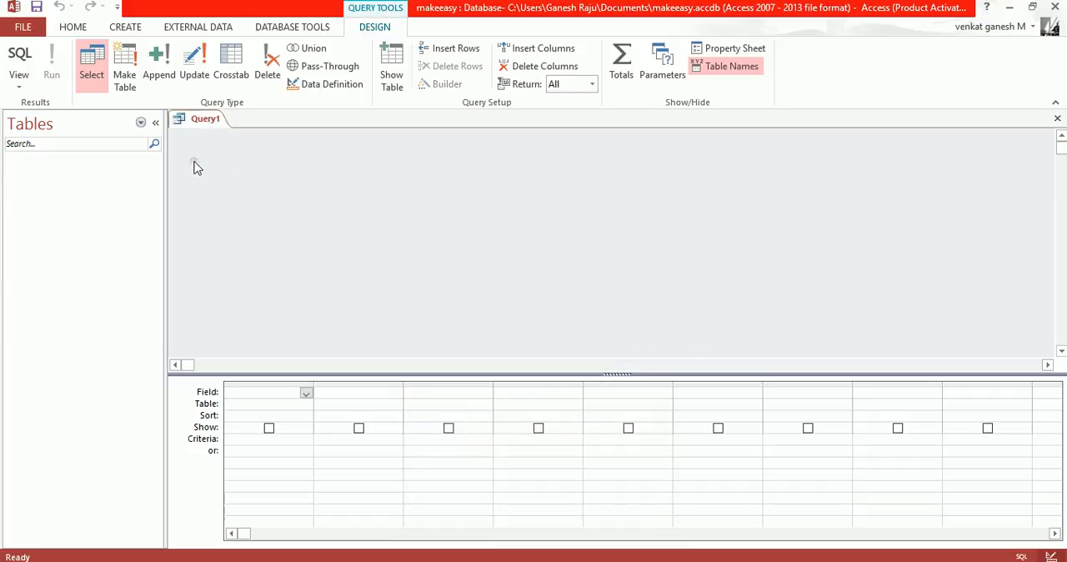
mouse_move(303, 240)
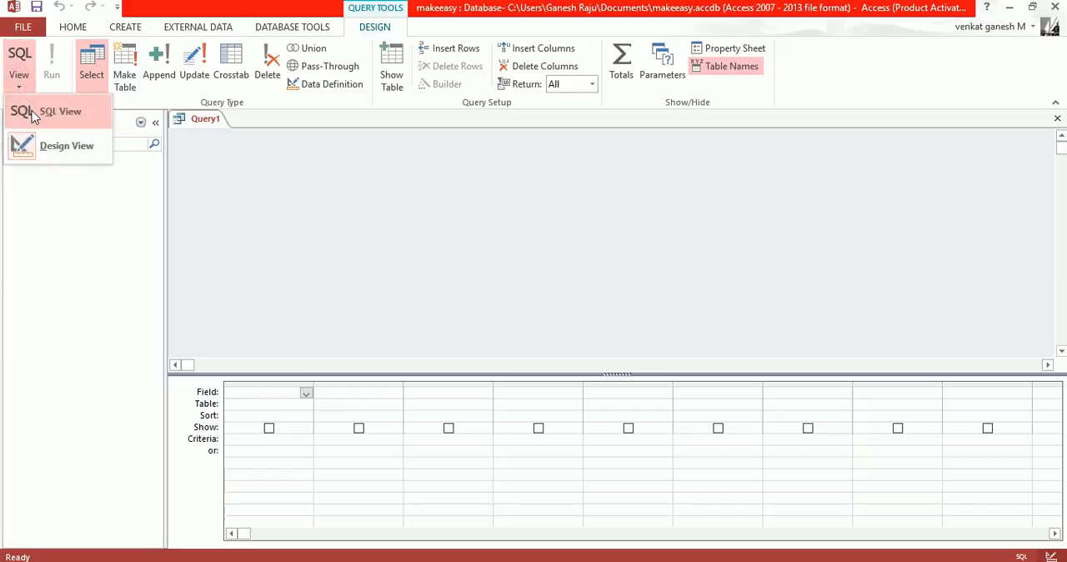
mouse_move(66, 145)
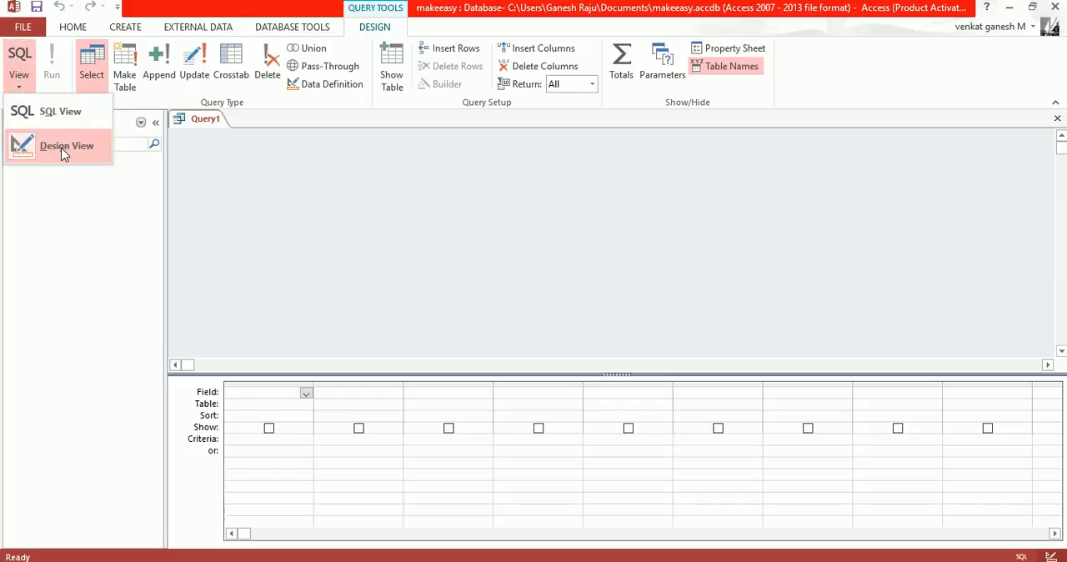
mouse_move(60, 110)
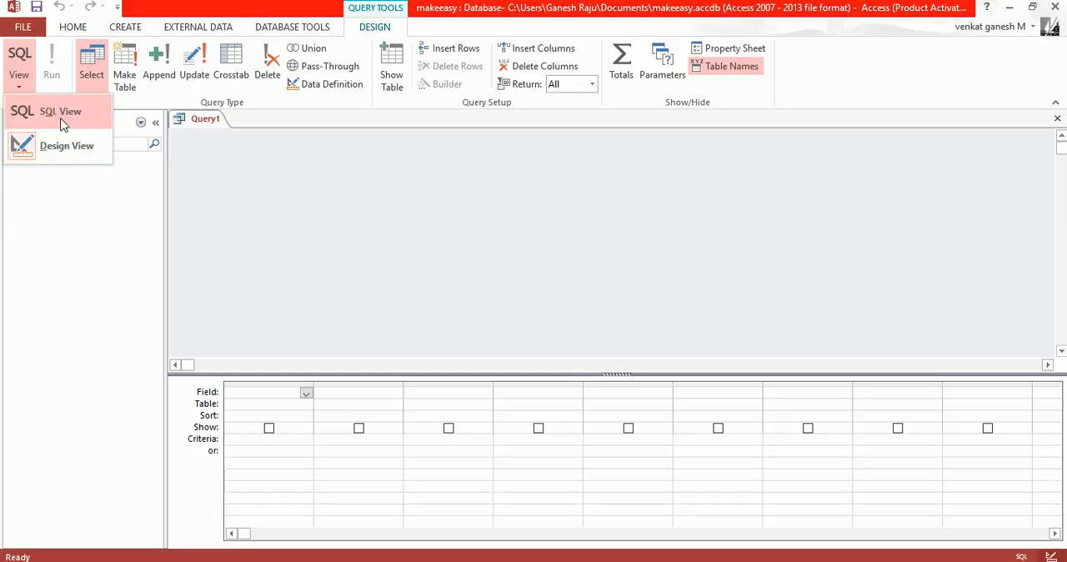
- In SQL view, write: create table ga (s.no number, name varchar(255));
left_click(60, 110)
type("create table")
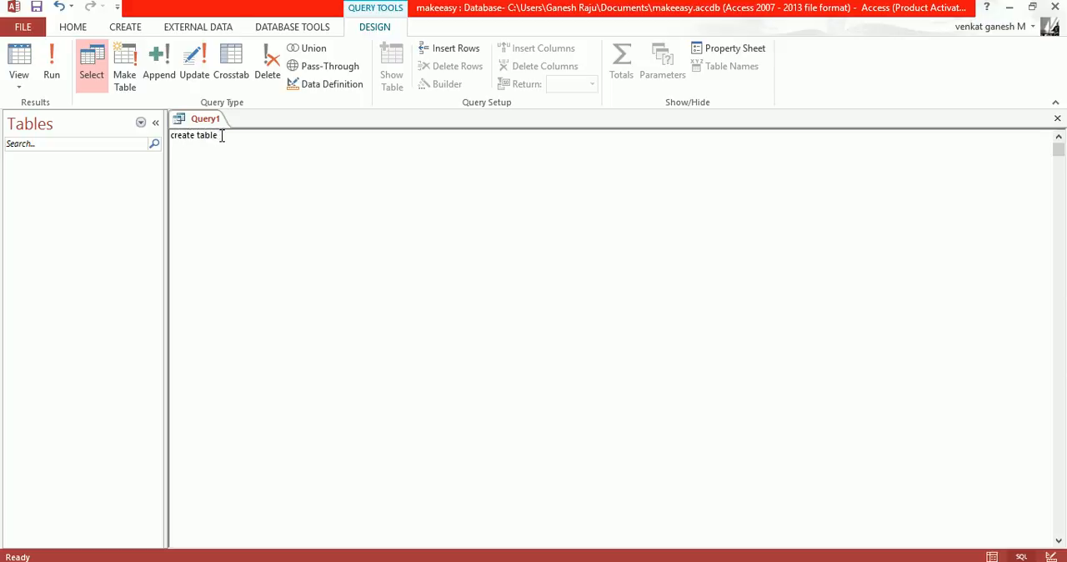
type("ga (")
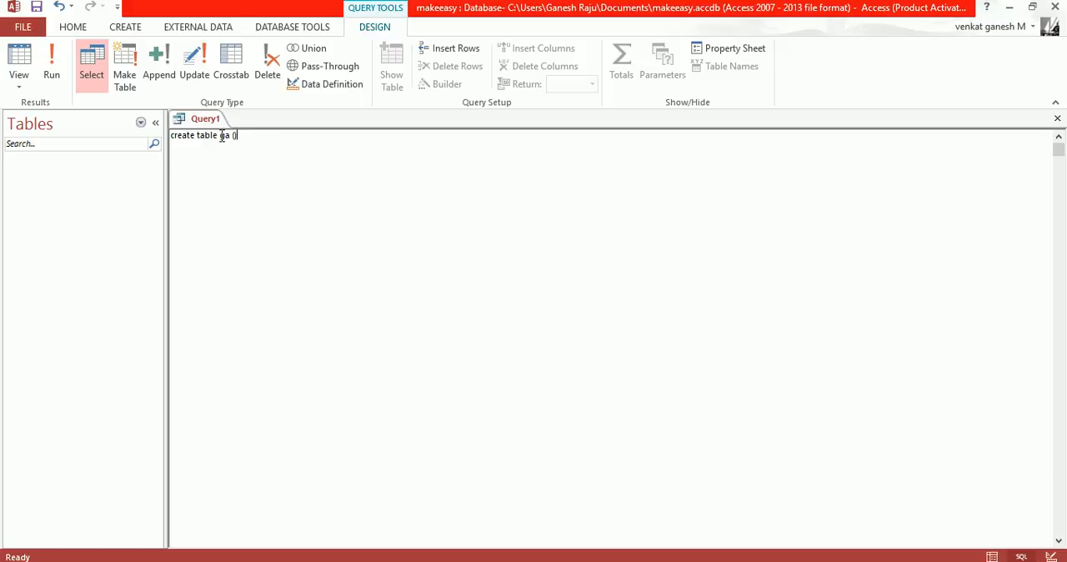
type("num")
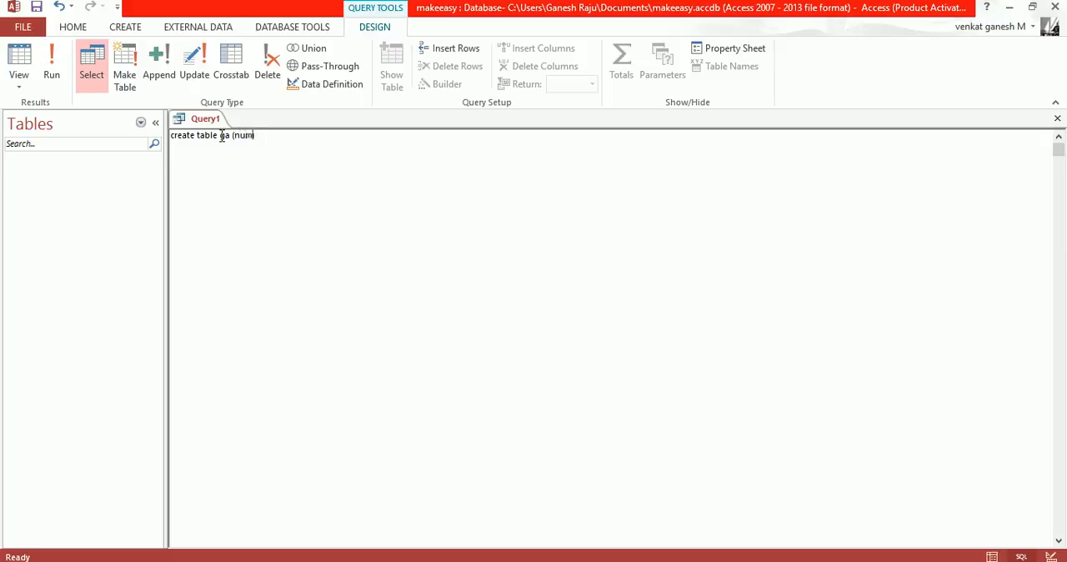
type("(s.no")
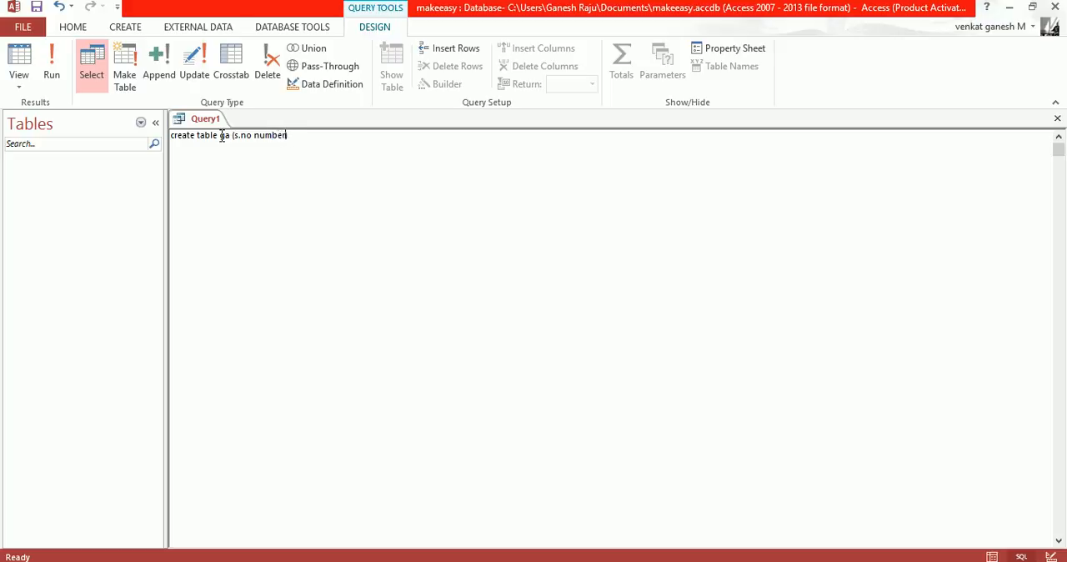
type(",")
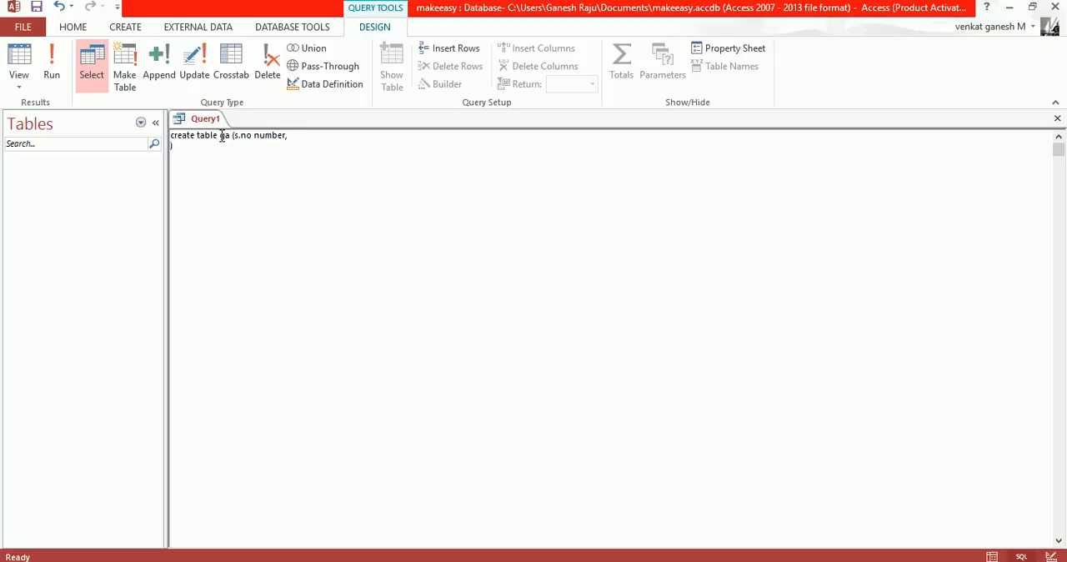
type("n")
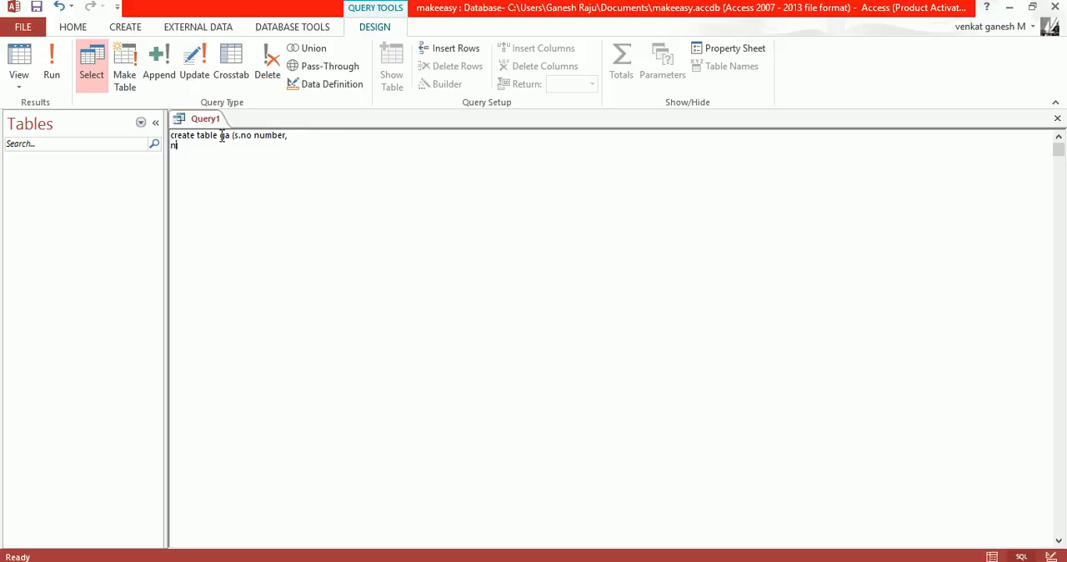
type("name varc")
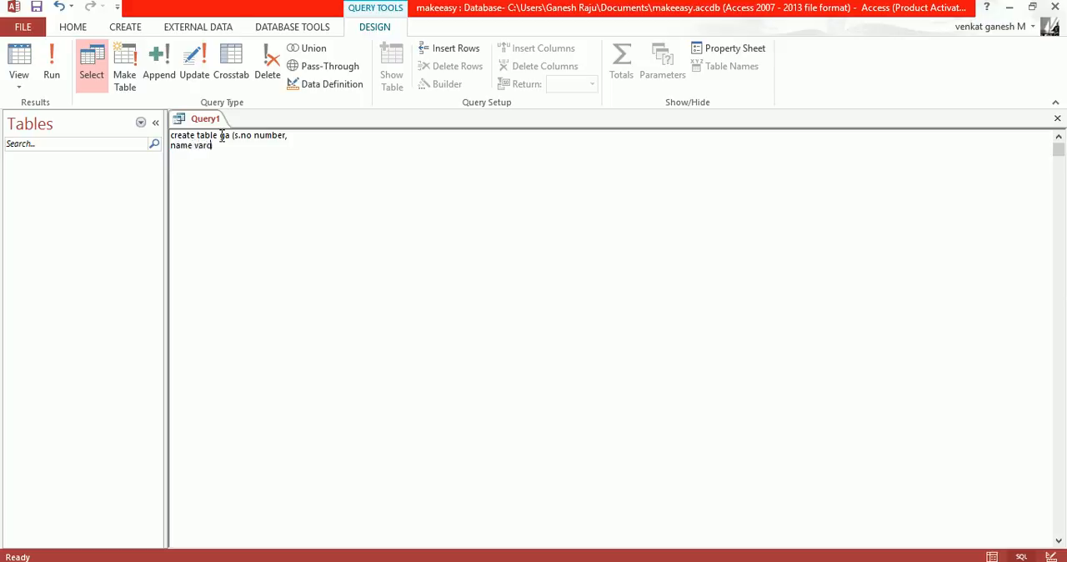
type("char)")
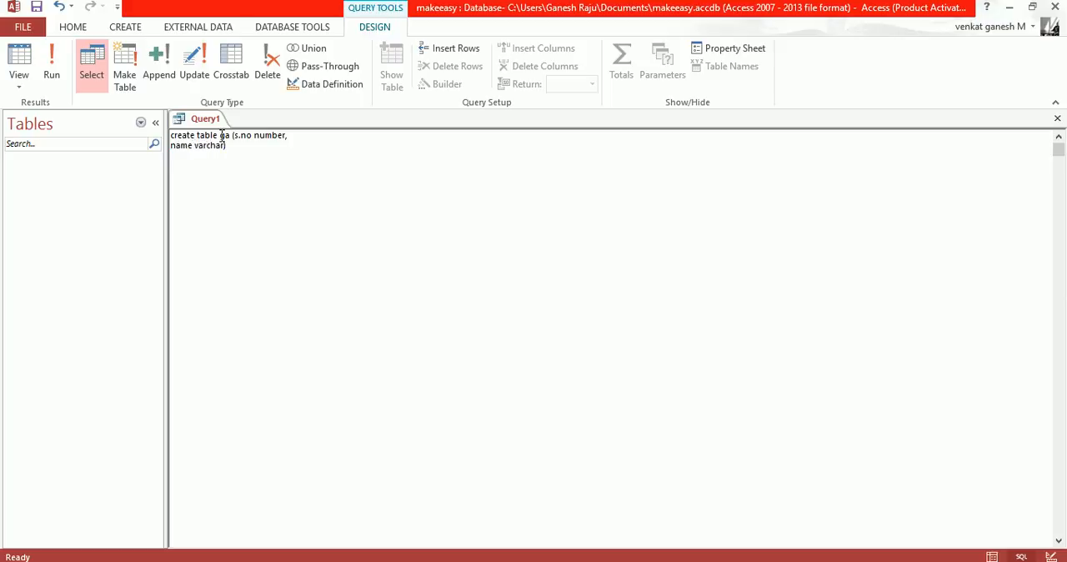
type("(255")
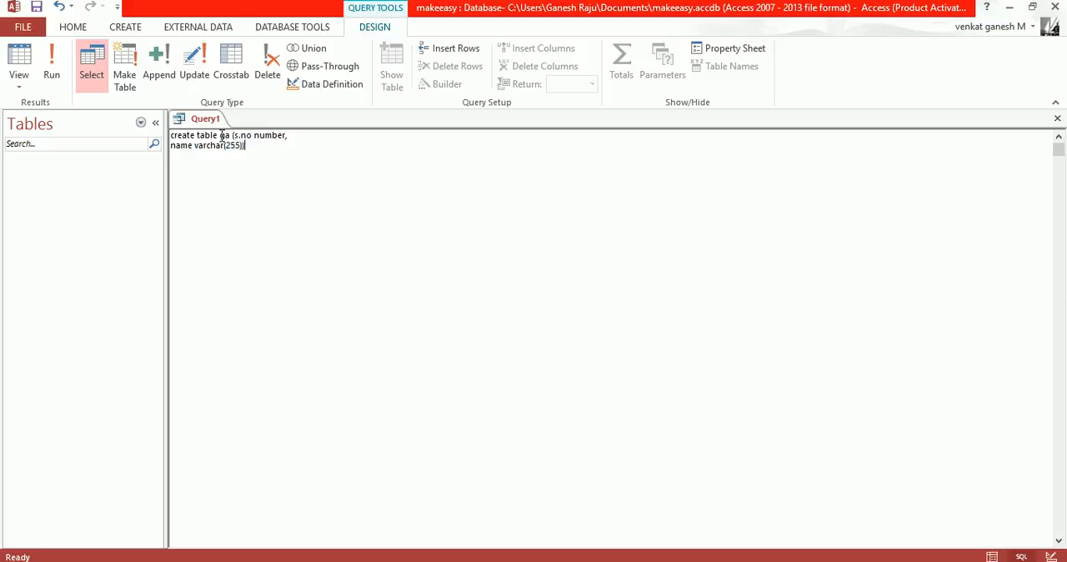
type(";")
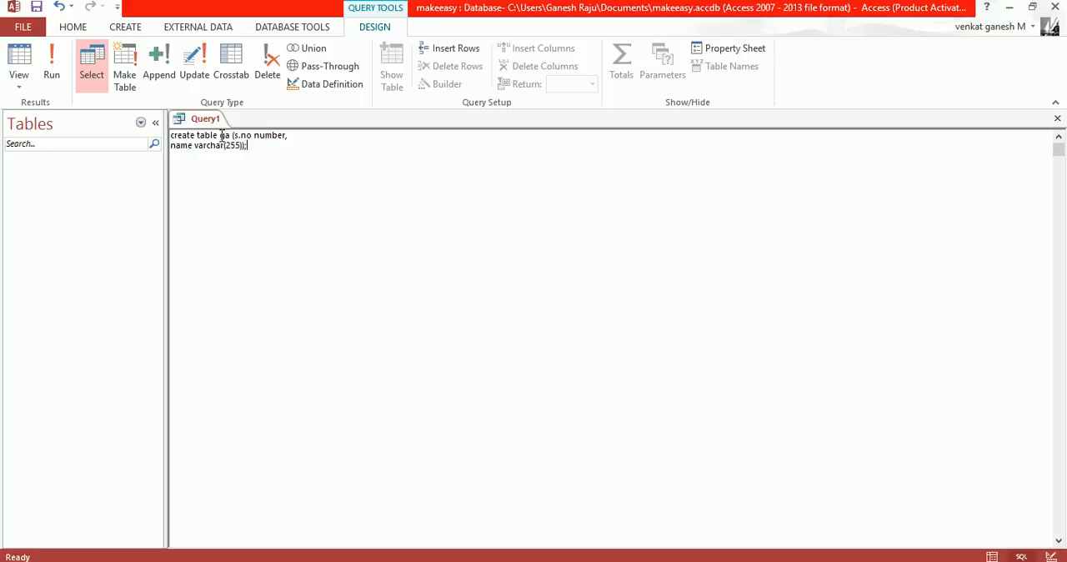
mouse_move(52, 63)
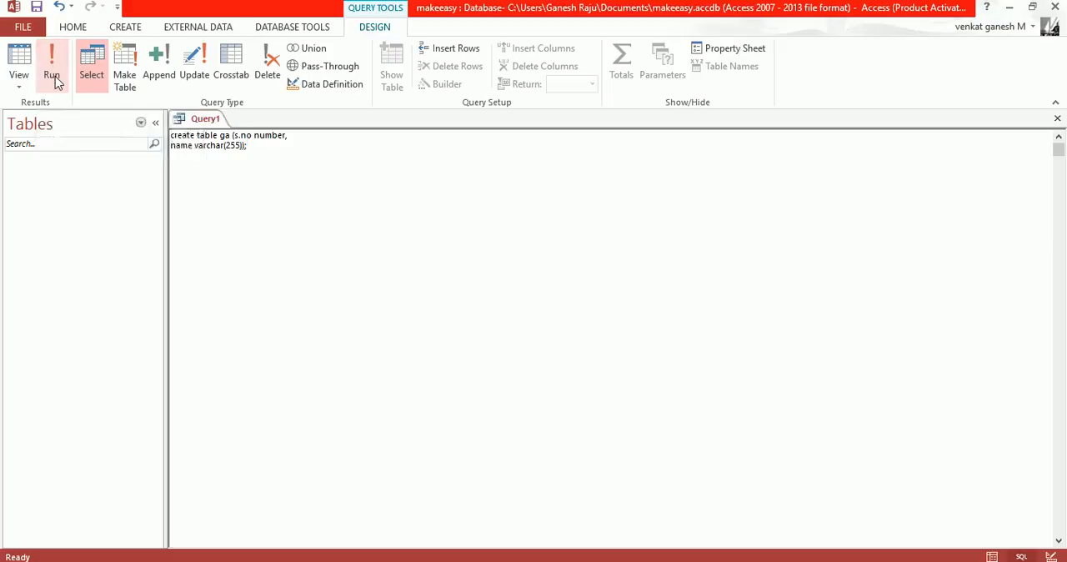
- Run the query, fix the s.no syntax error to sno, and run again to create table ga
left_click(51, 63)
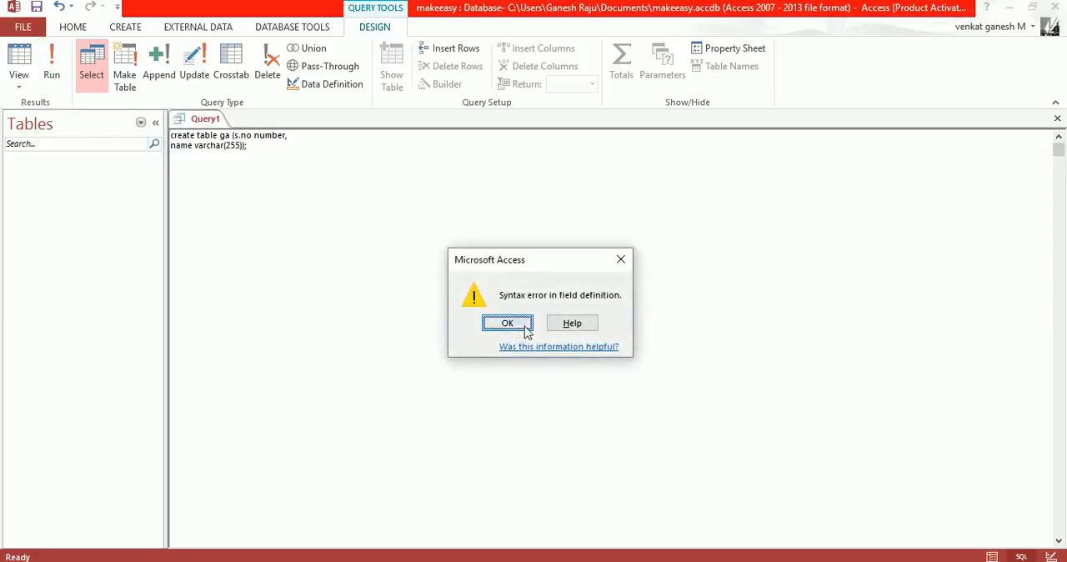
left_click(506, 324)
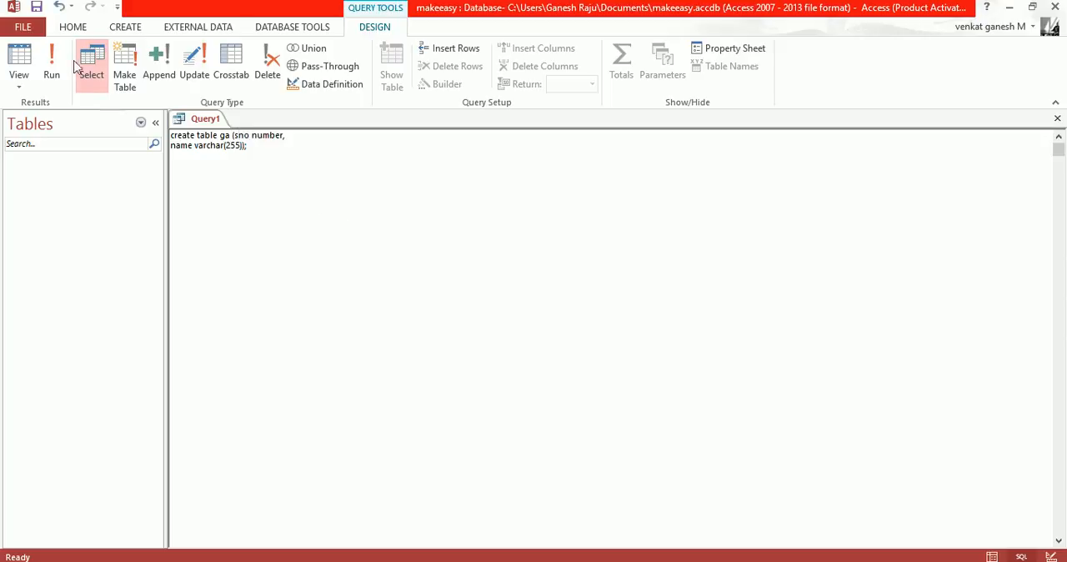
left_click(52, 63)
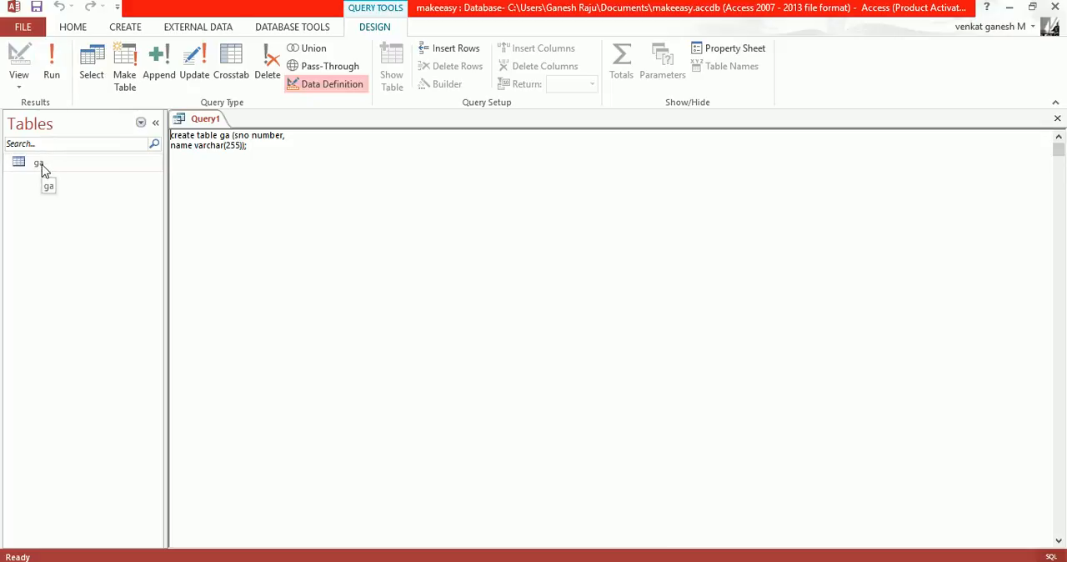
- Open table ga to check its sno and name columns, then return to Query1
double_click(36, 163)
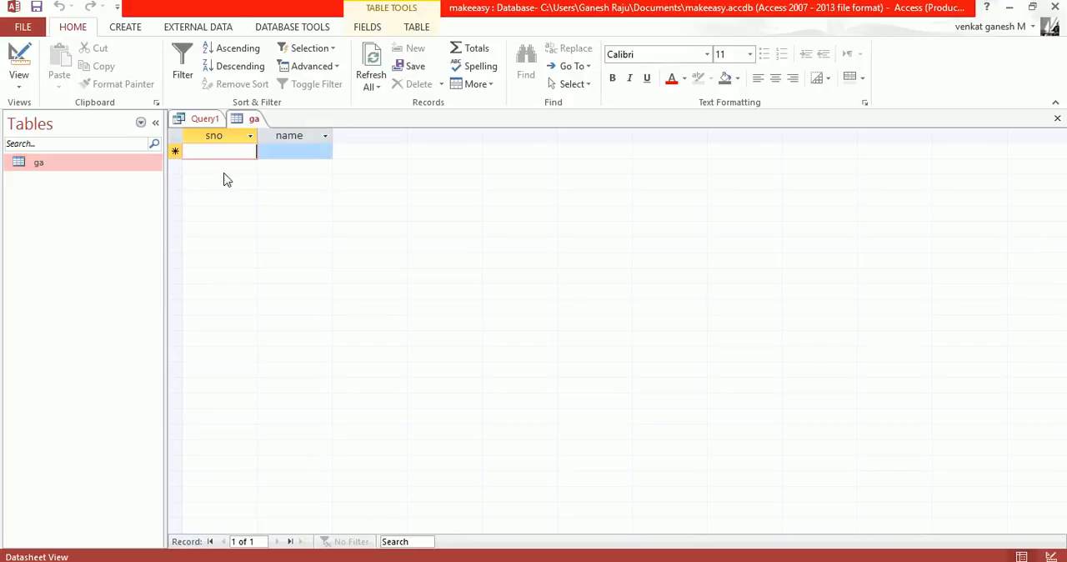
left_click(294, 152)
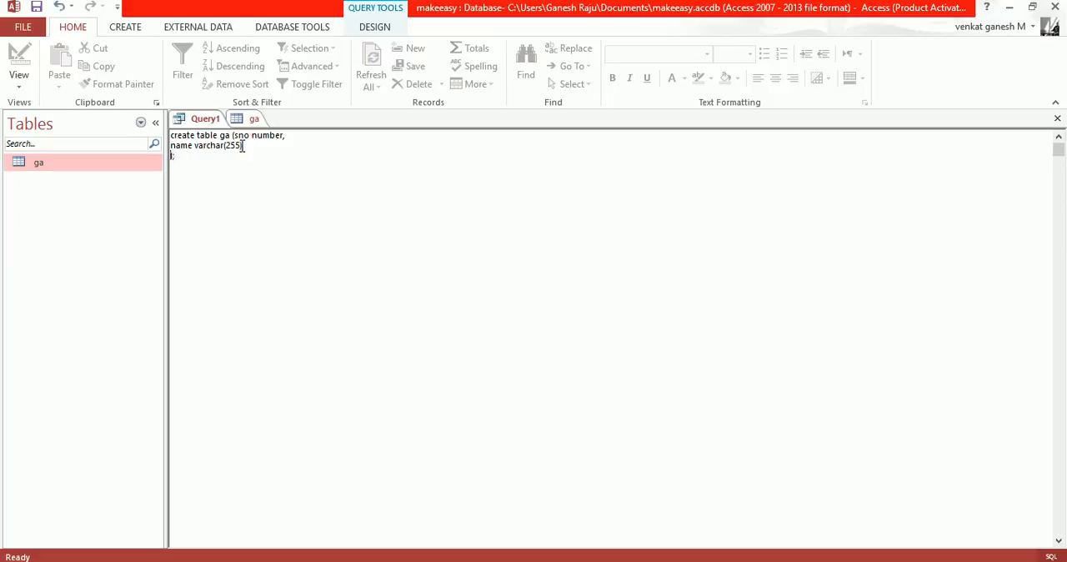
- Add an addres varchar(255) column line after name in the CREATE TABLE statement
type("adree")
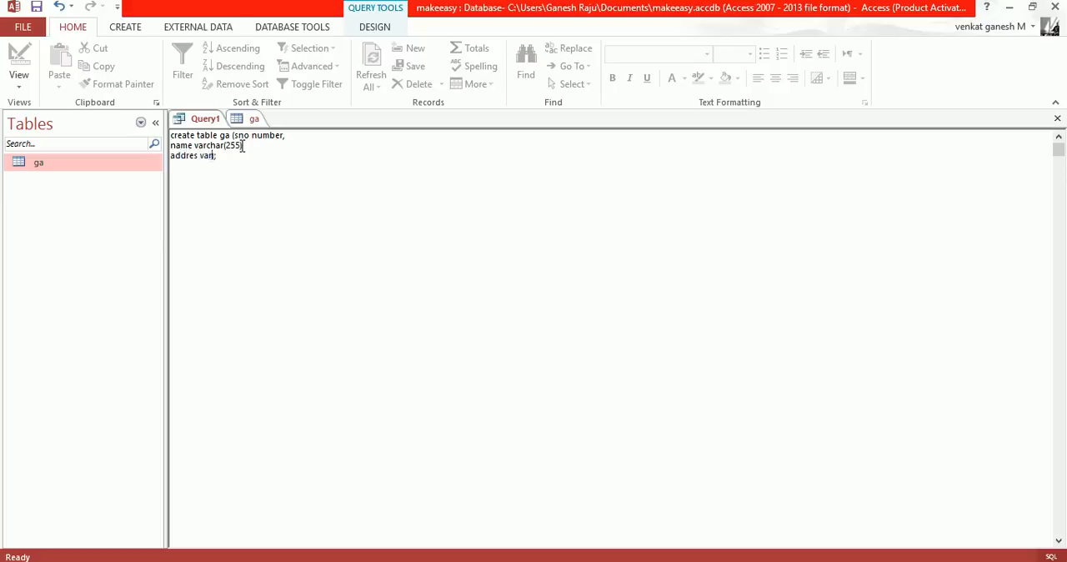
type("char")
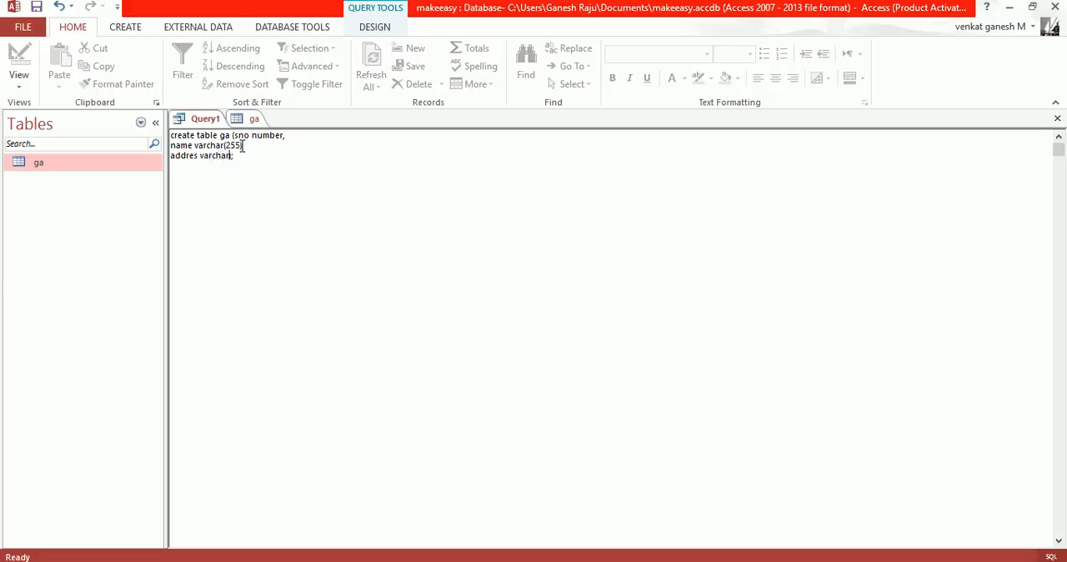
type(")")
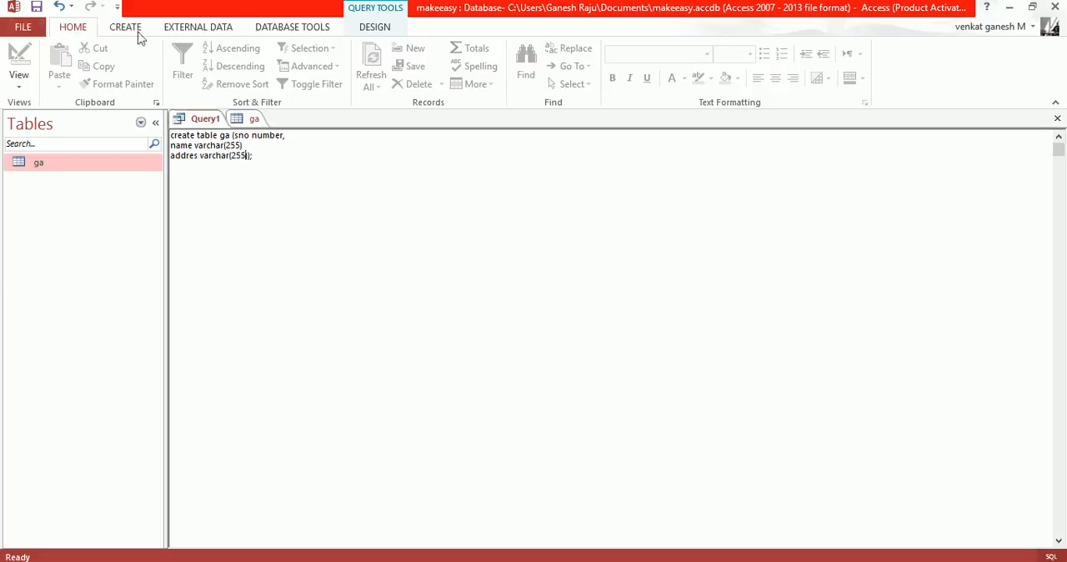
- Run the CREATE TABLE query, hit the syntax error, add the comma, rerun and hit 'ga already exists'
left_click(374, 27)
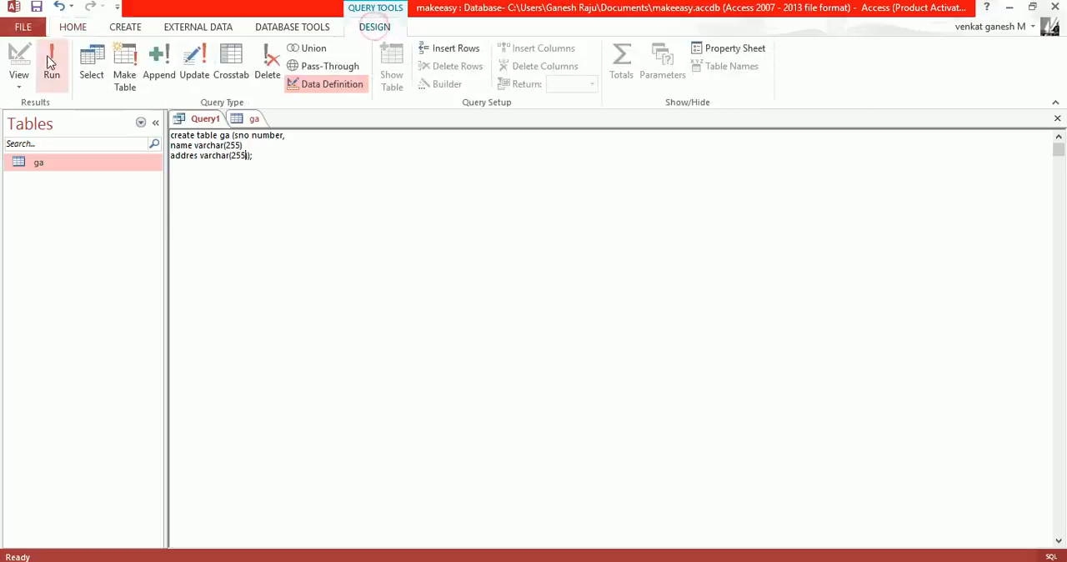
left_click(50, 59)
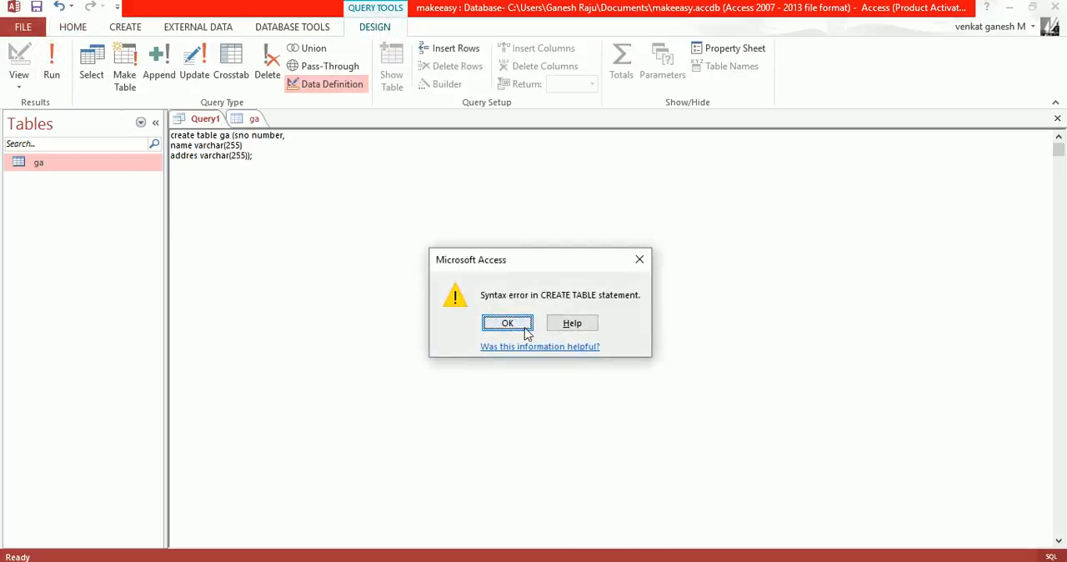
left_click(506, 323)
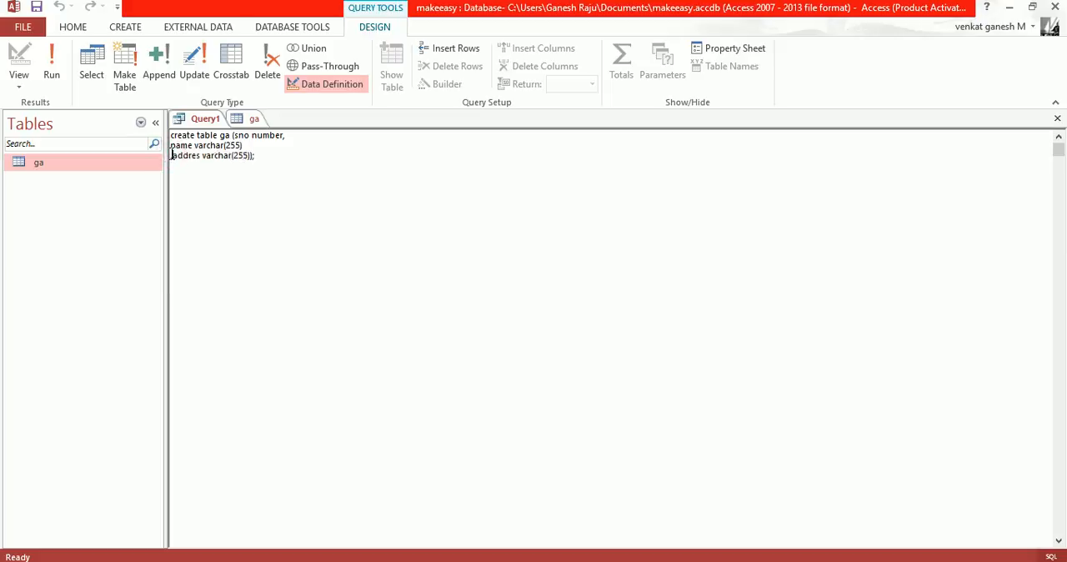
left_click(52, 63)
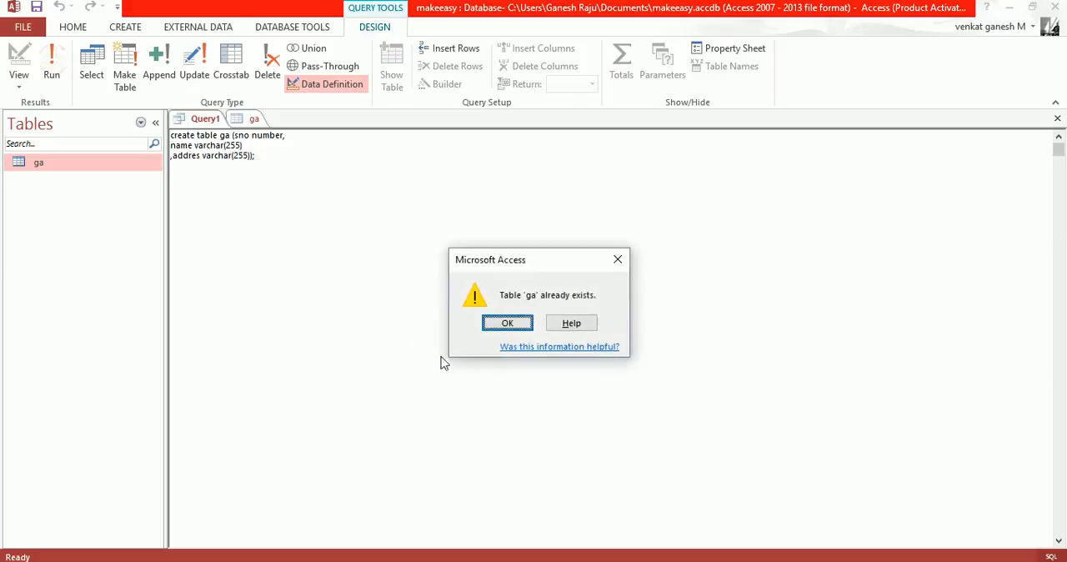
left_click(507, 323)
type("n")
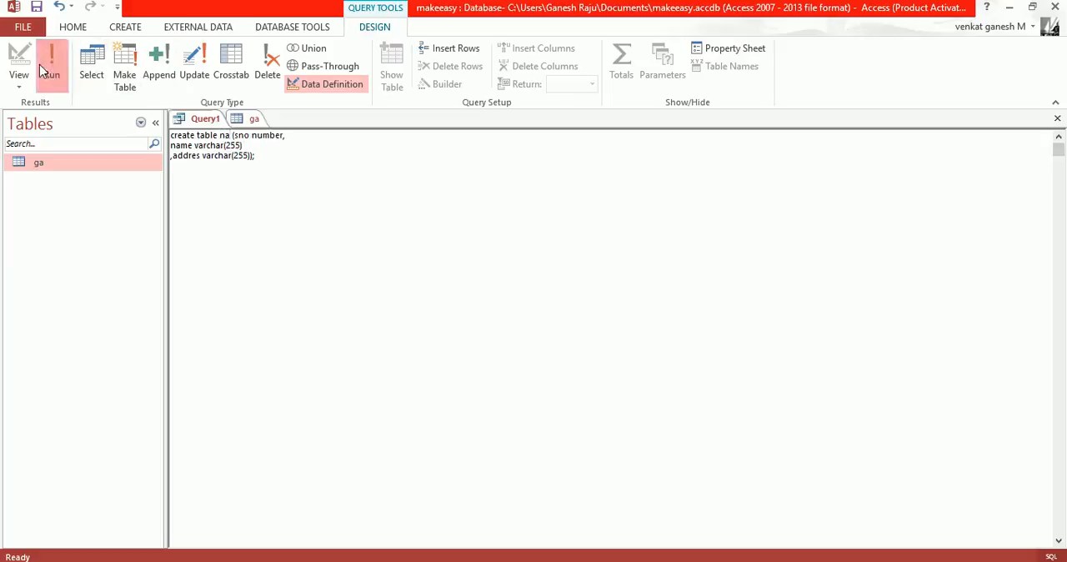
- Run the query to create table na and open it showing sno, name and addres
left_click(50, 60)
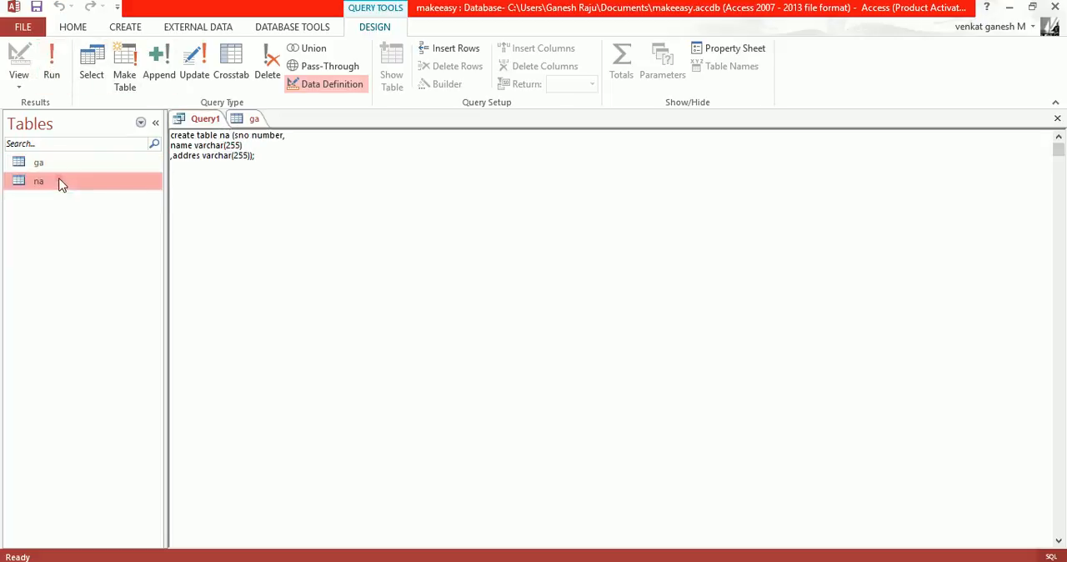
double_click(38, 180)
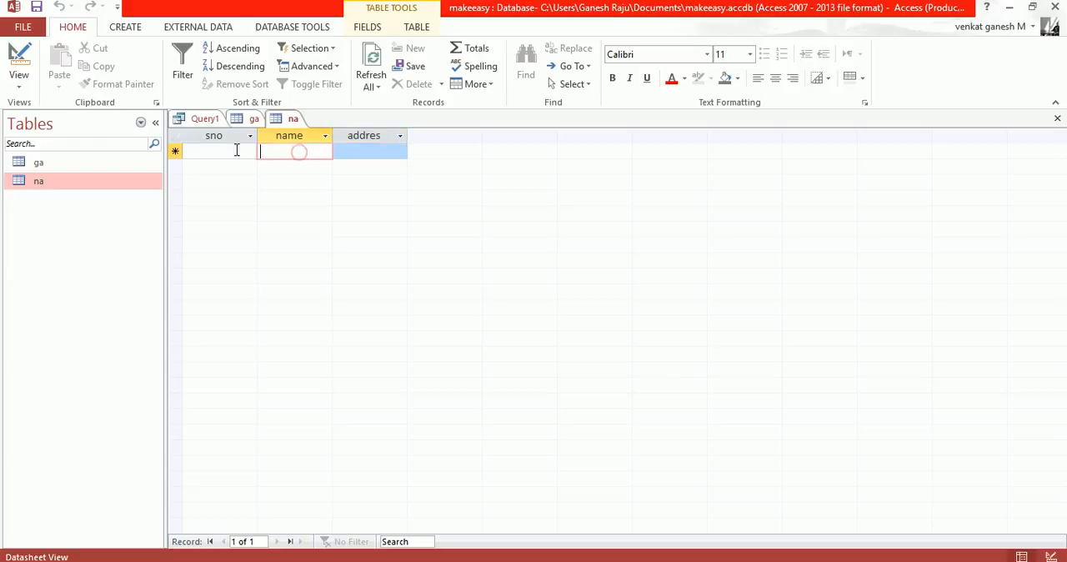
left_click(217, 152)
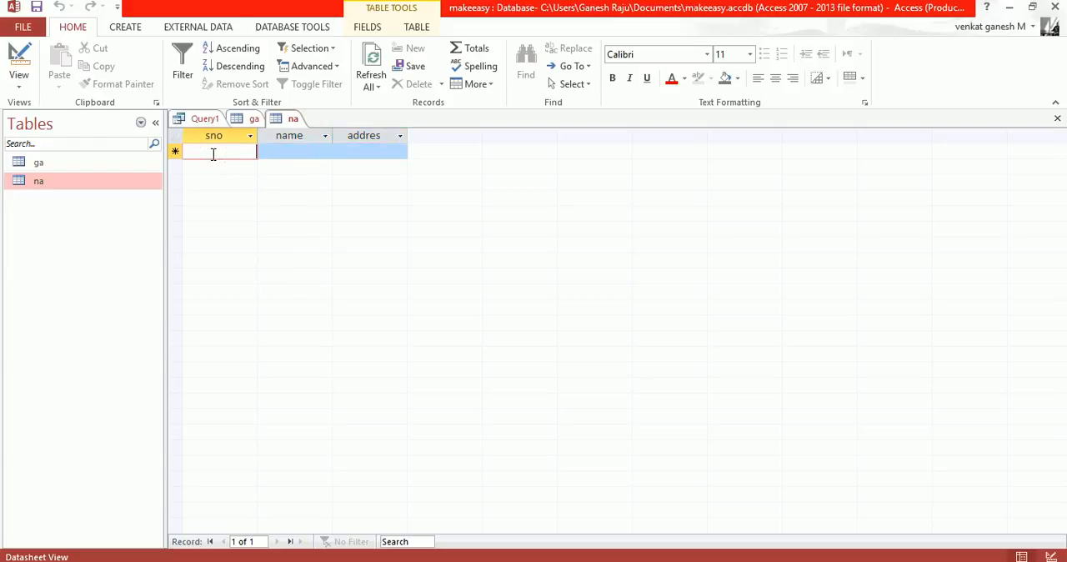